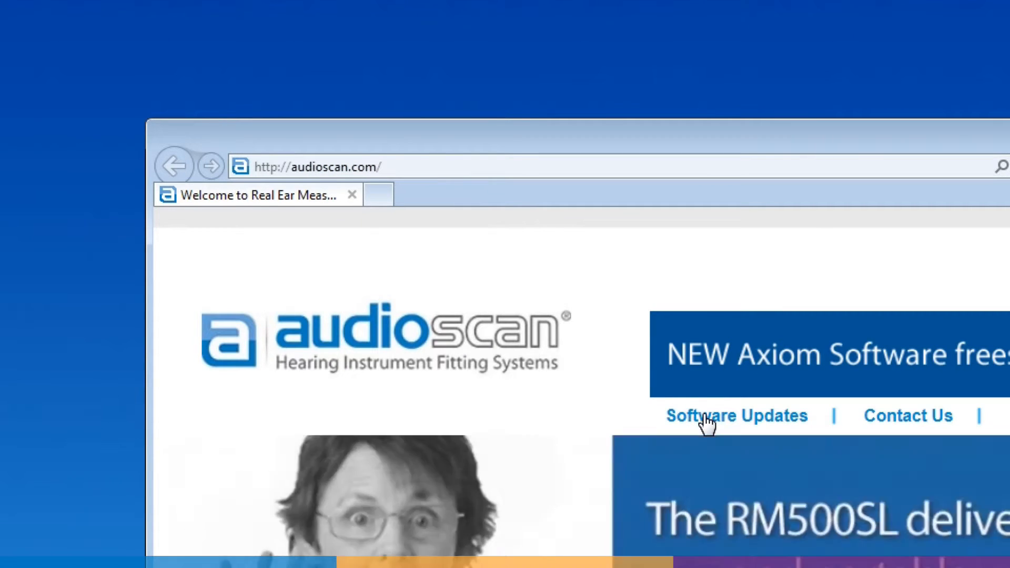
# Step: Navigate Software Updates > Verifit to the download instructions for serial 4671 and up, at Step 1
pyautogui.click(736, 416)
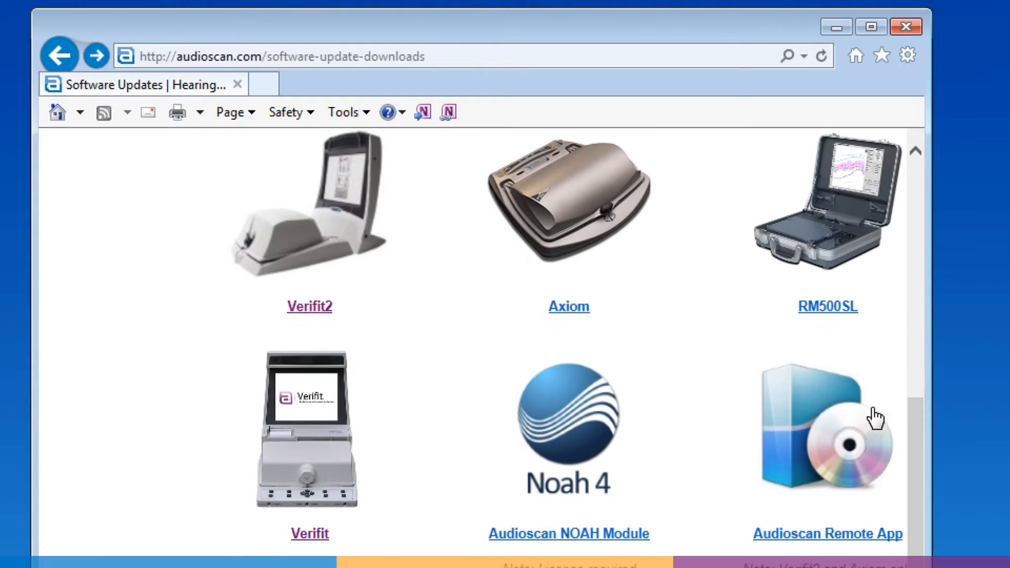
pyautogui.moveTo(312, 467)
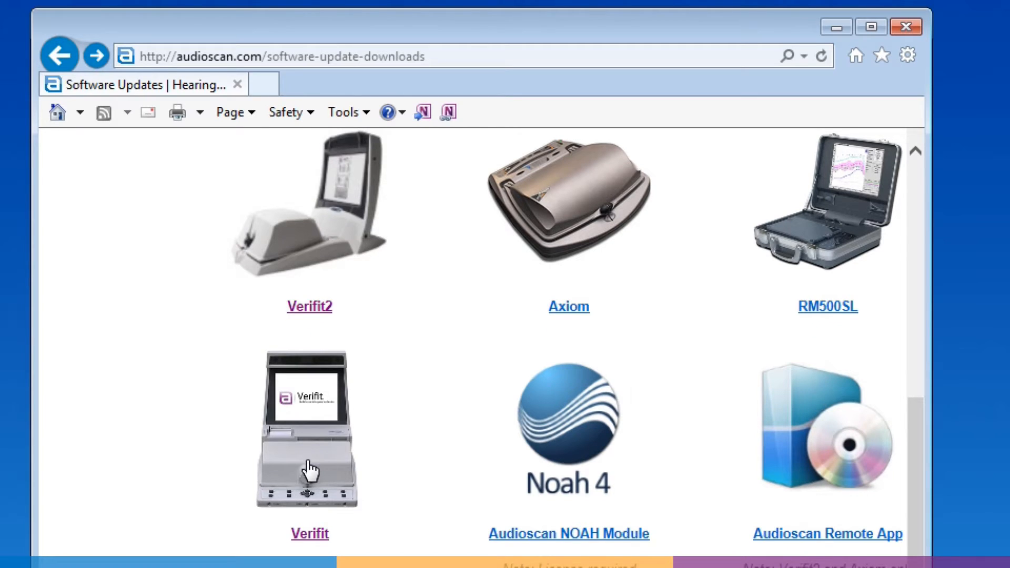
pyautogui.click(309, 533)
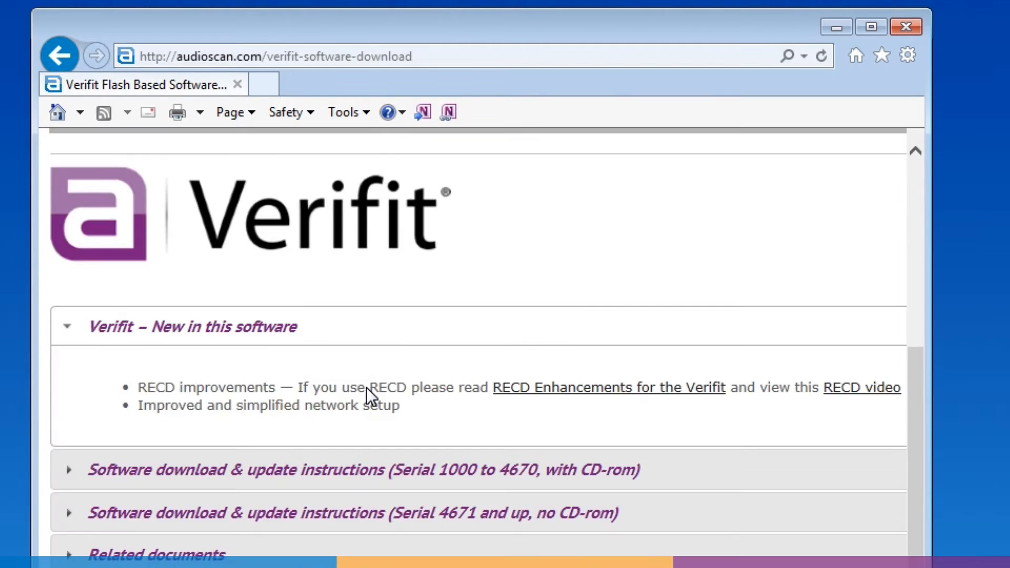
pyautogui.click(353, 513)
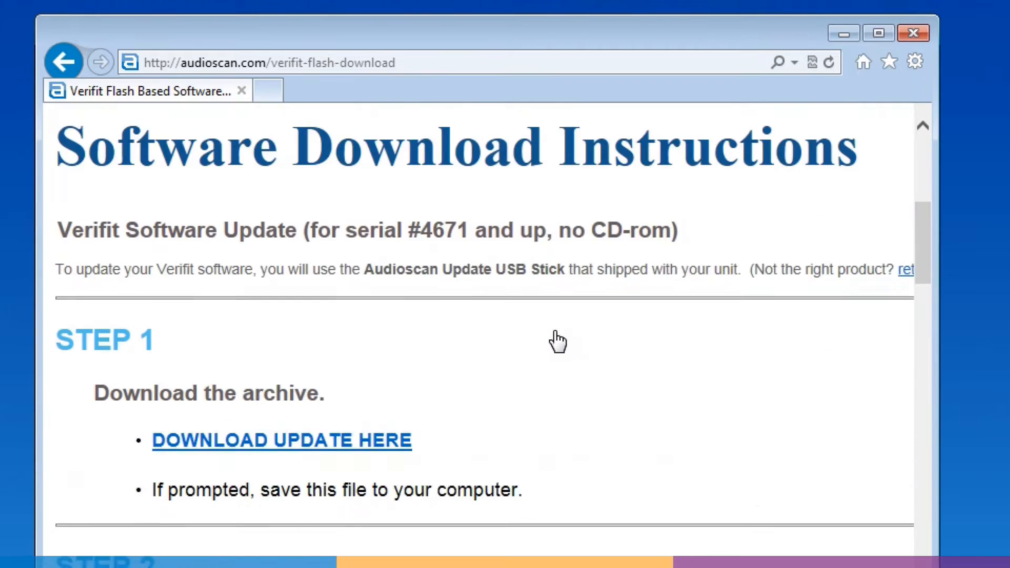
pyautogui.scroll(-3)
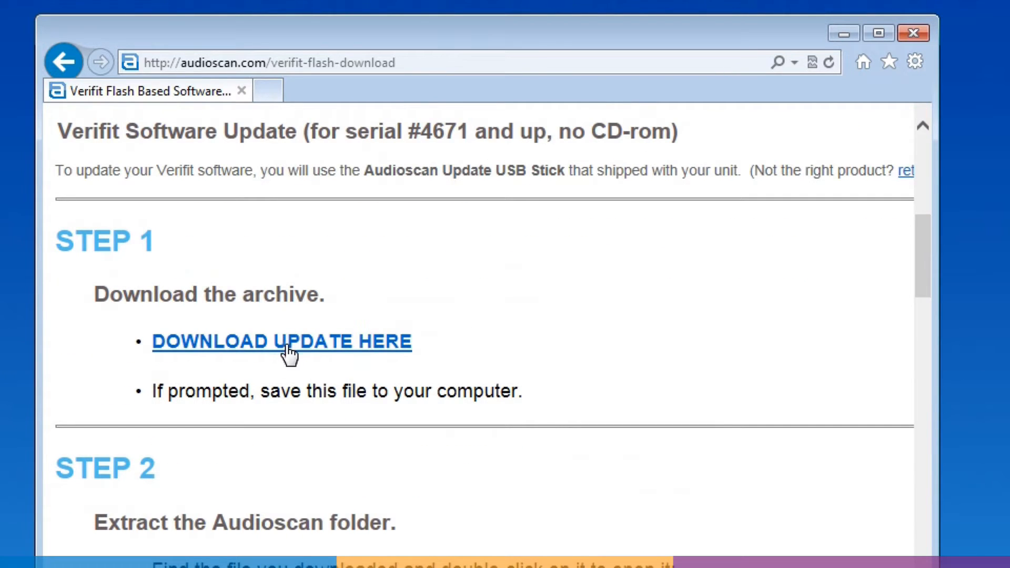
# Step: Download audioscan_3.10.39.zip (78.5 MB) to Downloads and open the finished archive
pyautogui.click(282, 342)
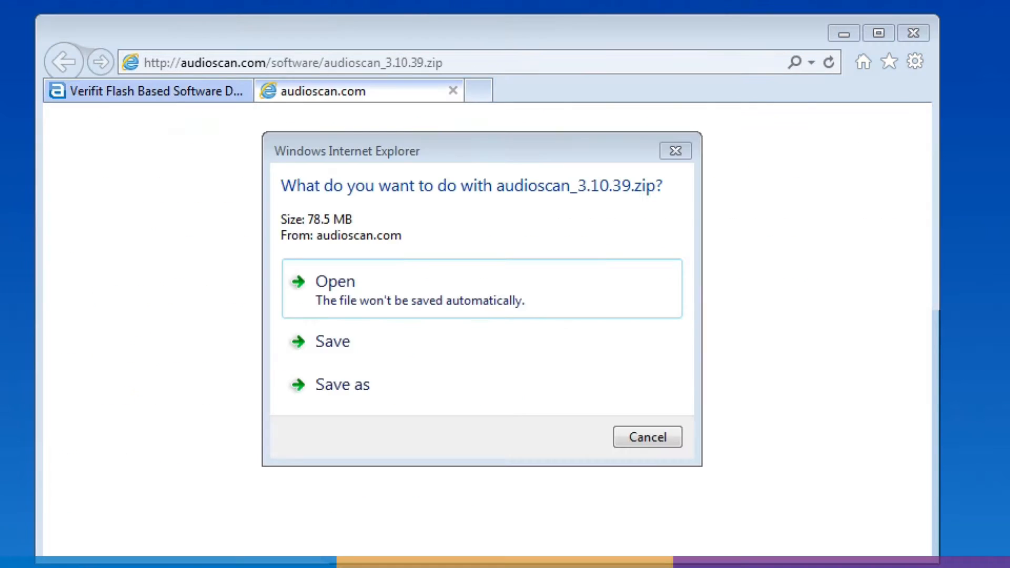
pyautogui.moveTo(438, 341)
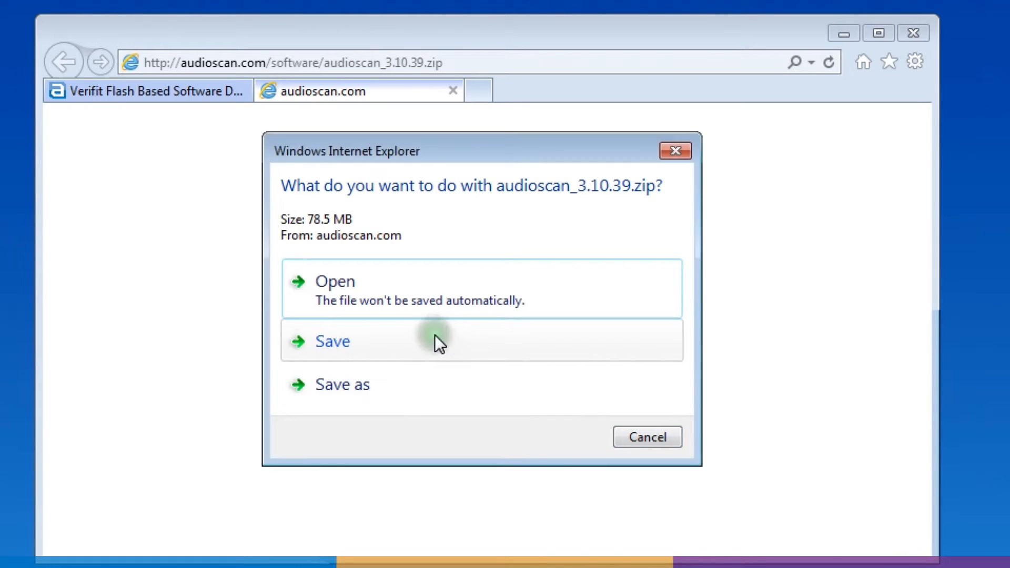
pyautogui.click(331, 341)
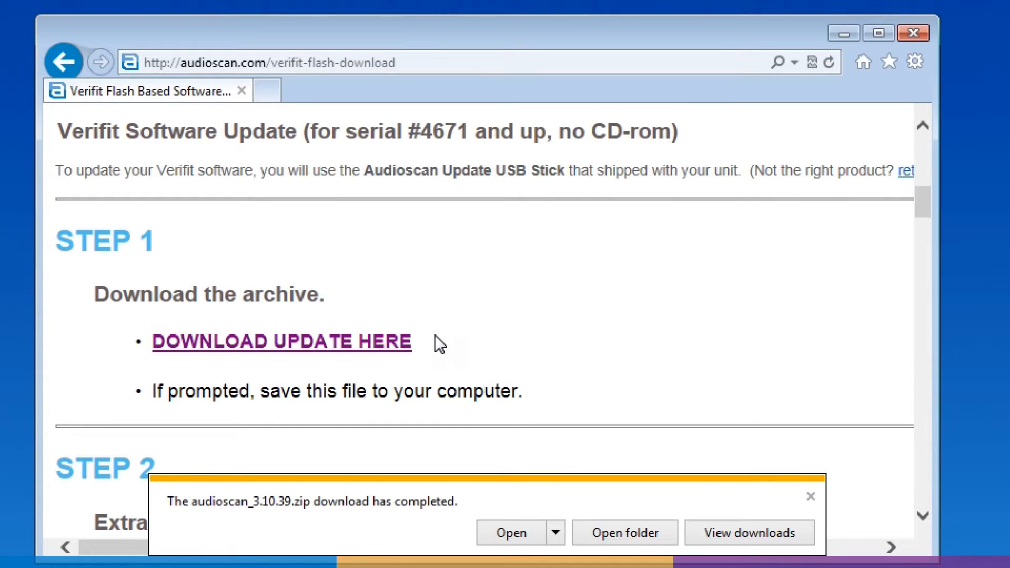
pyautogui.click(749, 533)
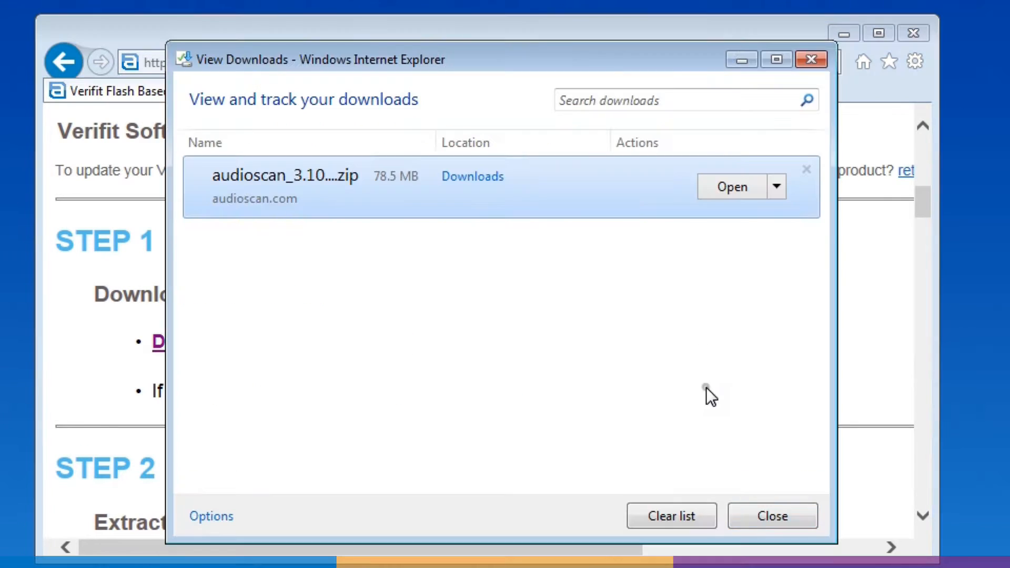
pyautogui.moveTo(733, 187)
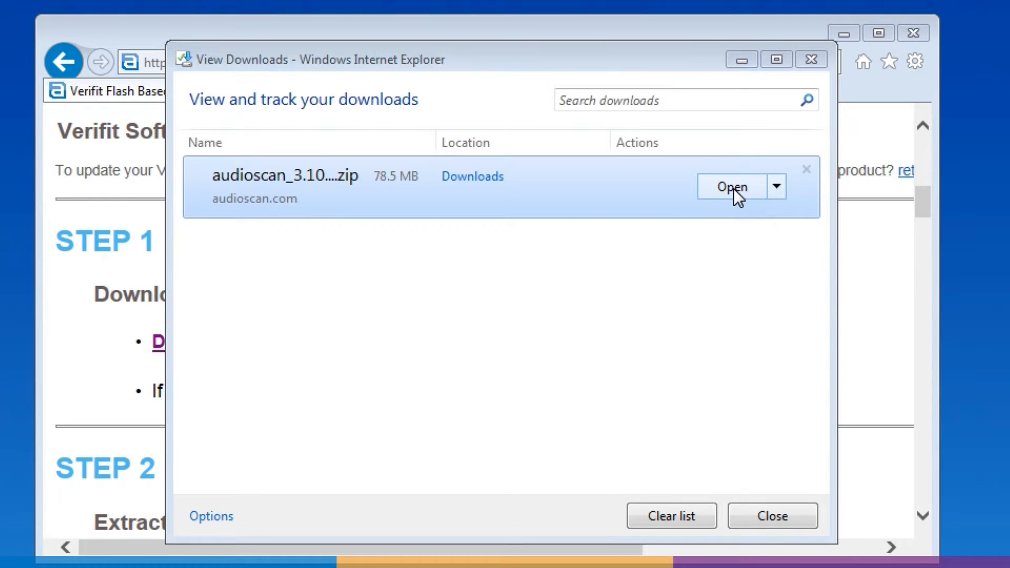
pyautogui.click(731, 187)
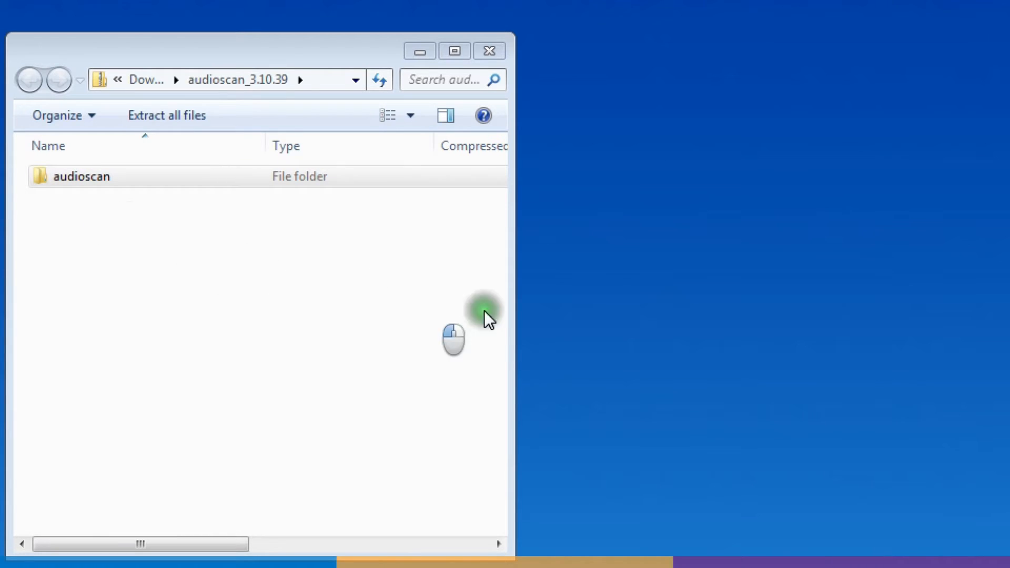
pyautogui.moveTo(629, 320)
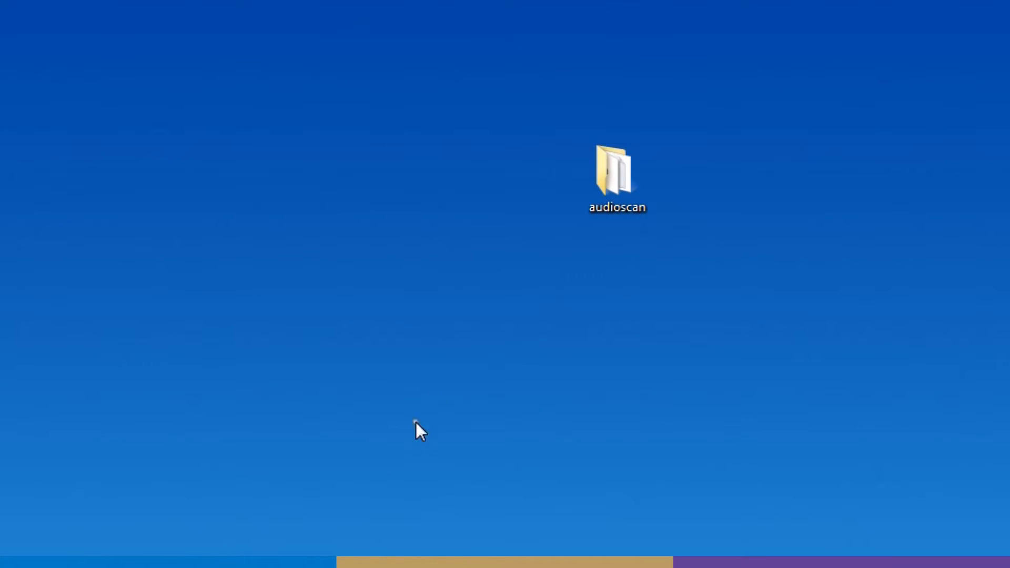
# Step: Launch audioscan_update from the extracted audioscan folder, allowing the unverified program to run
pyautogui.doubleClick(617, 170)
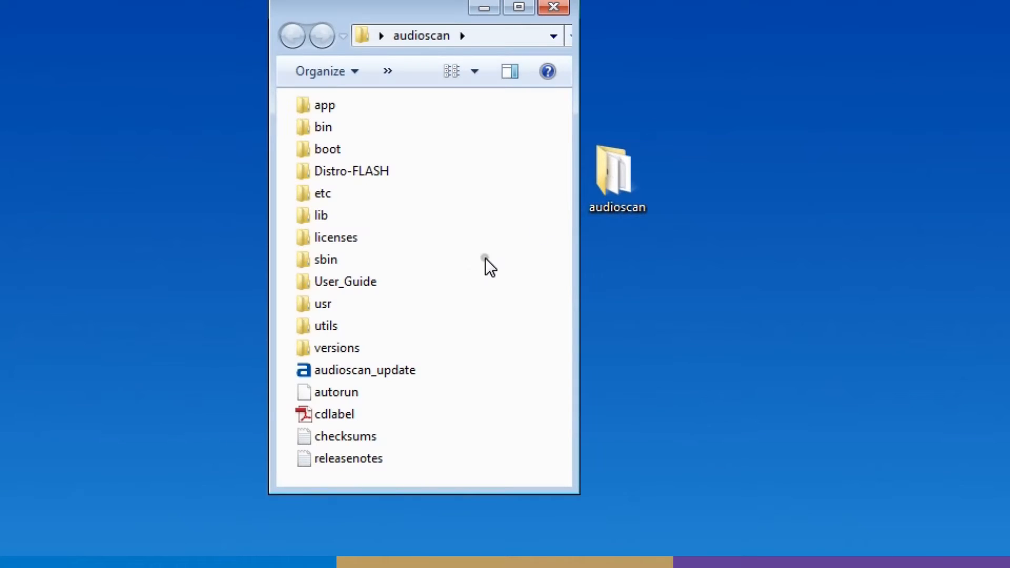
pyautogui.doubleClick(365, 369)
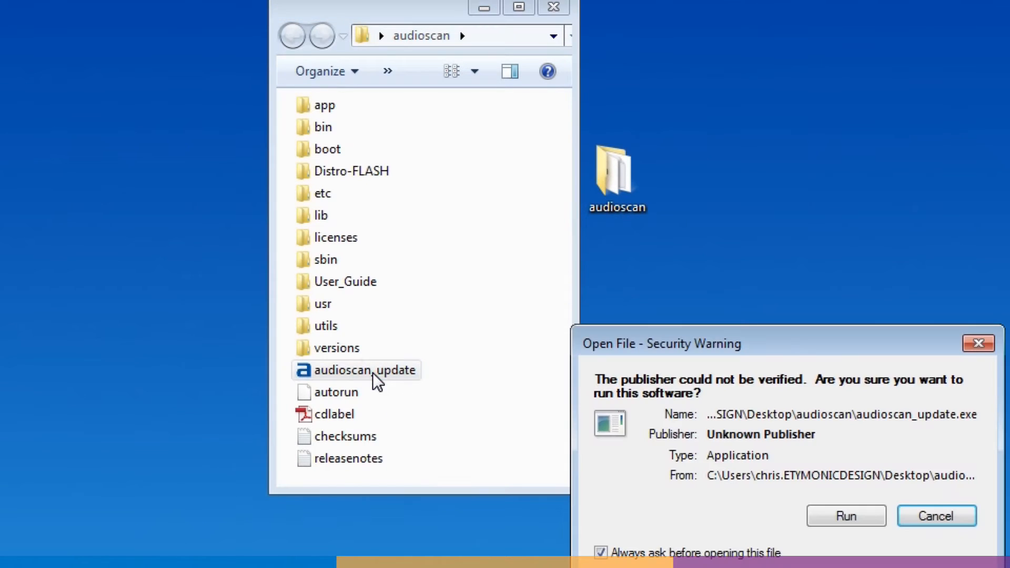
pyautogui.click(846, 515)
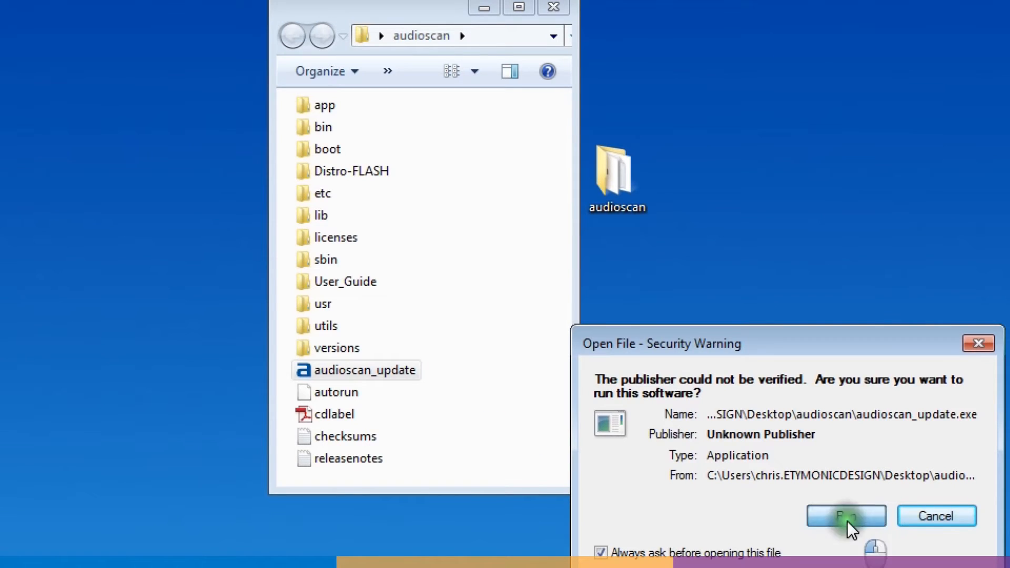
pyautogui.click(845, 516)
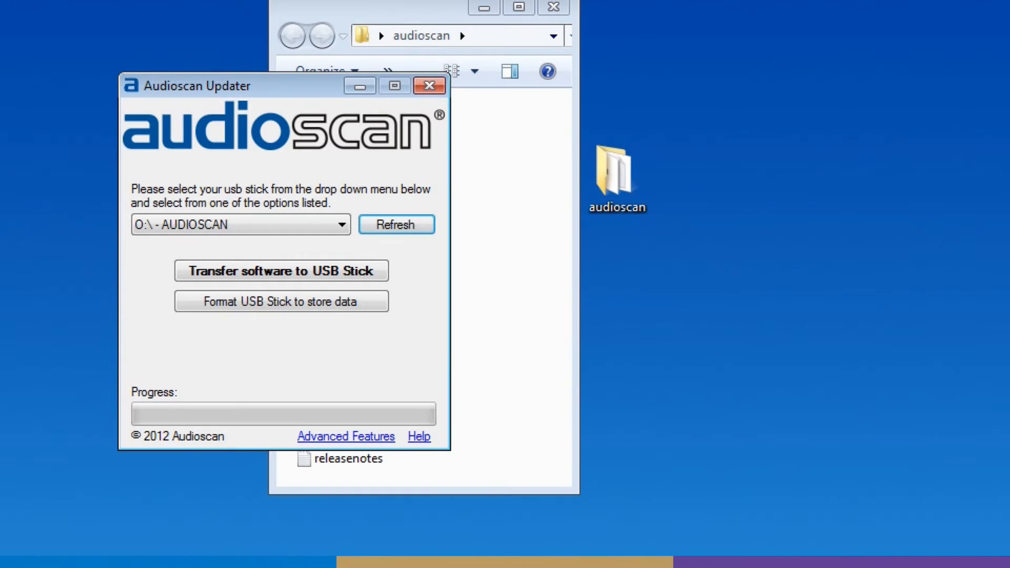
# Step: Submit a USB-stick software transfer with Verifit as the target equipment
pyautogui.click(281, 271)
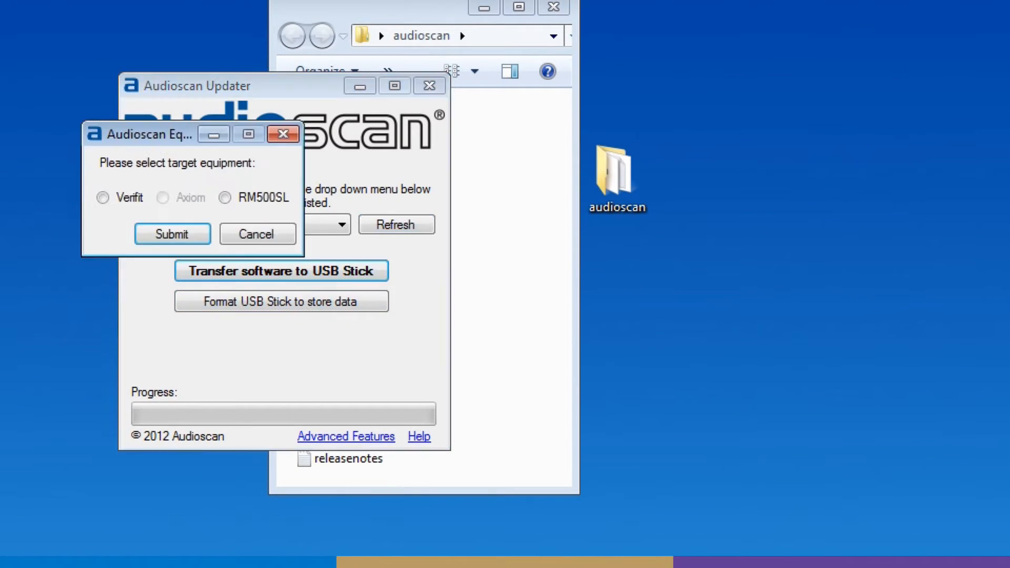
pyautogui.click(102, 198)
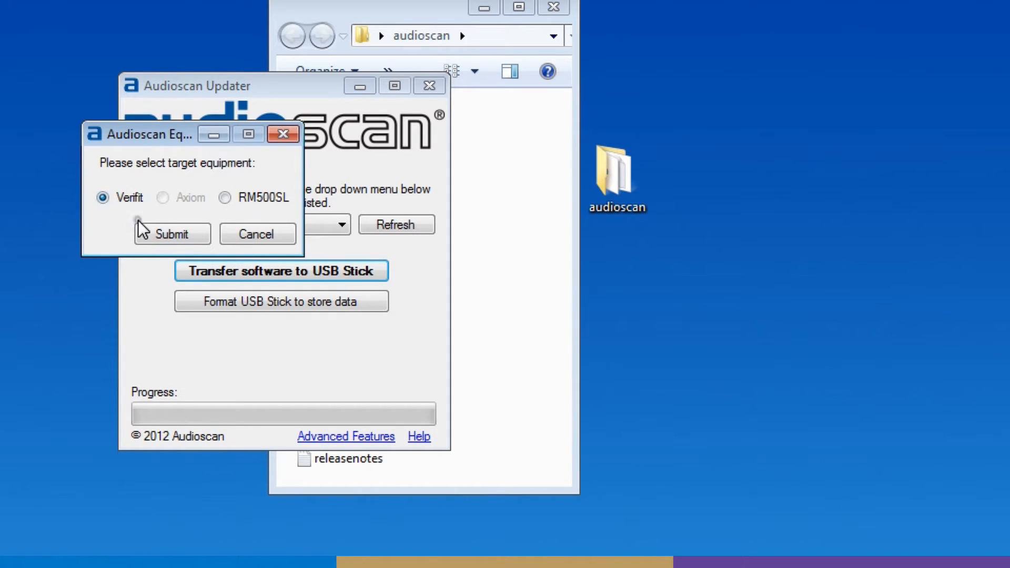
pyautogui.click(172, 234)
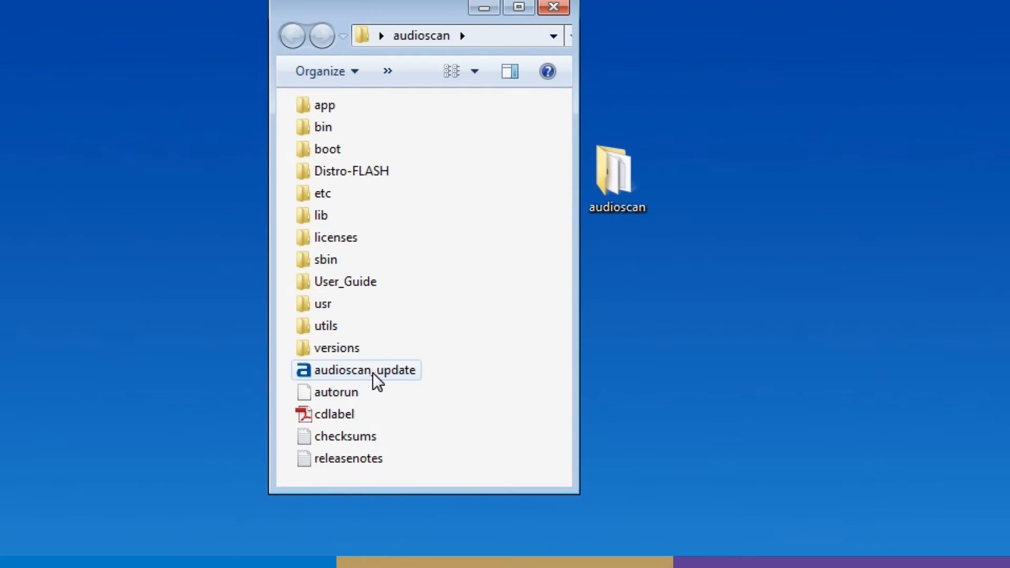
# Step: Relaunch audioscan_update and submit a USB-stick transfer with RM500SL as the target equipment
pyautogui.doubleClick(365, 370)
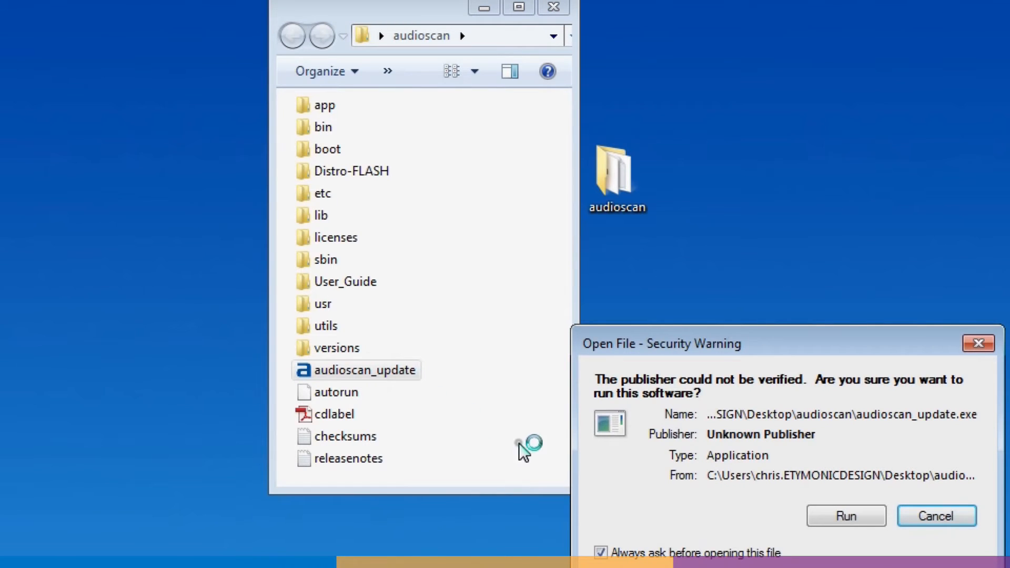
pyautogui.click(845, 516)
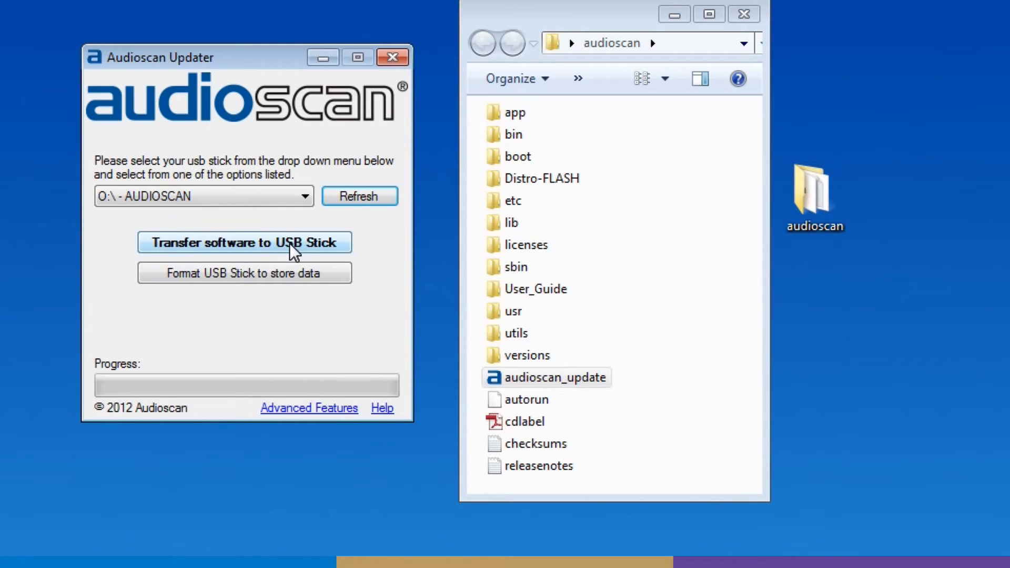
pyautogui.click(246, 242)
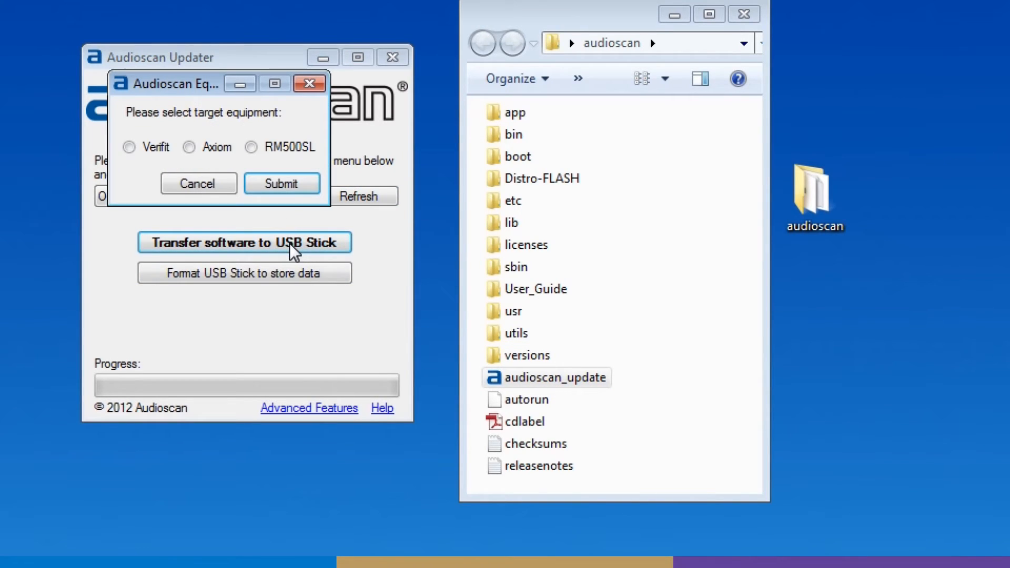
pyautogui.click(251, 147)
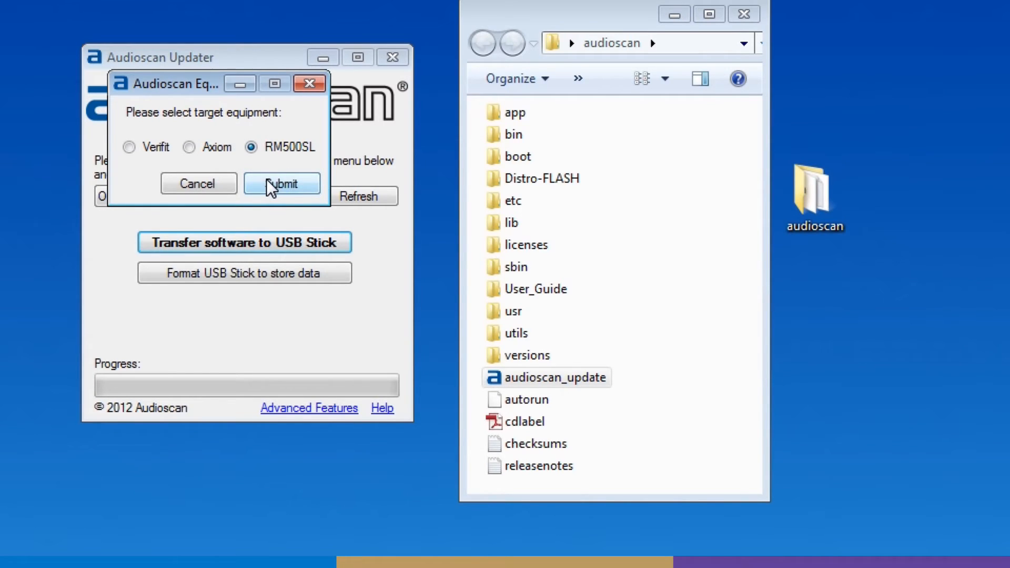
pyautogui.click(282, 183)
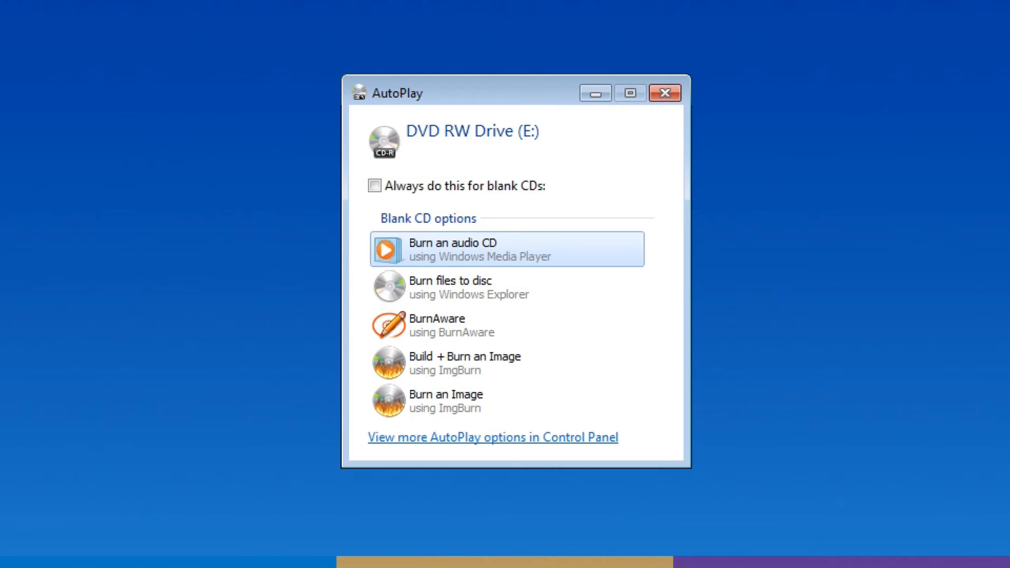
pyautogui.moveTo(667, 94)
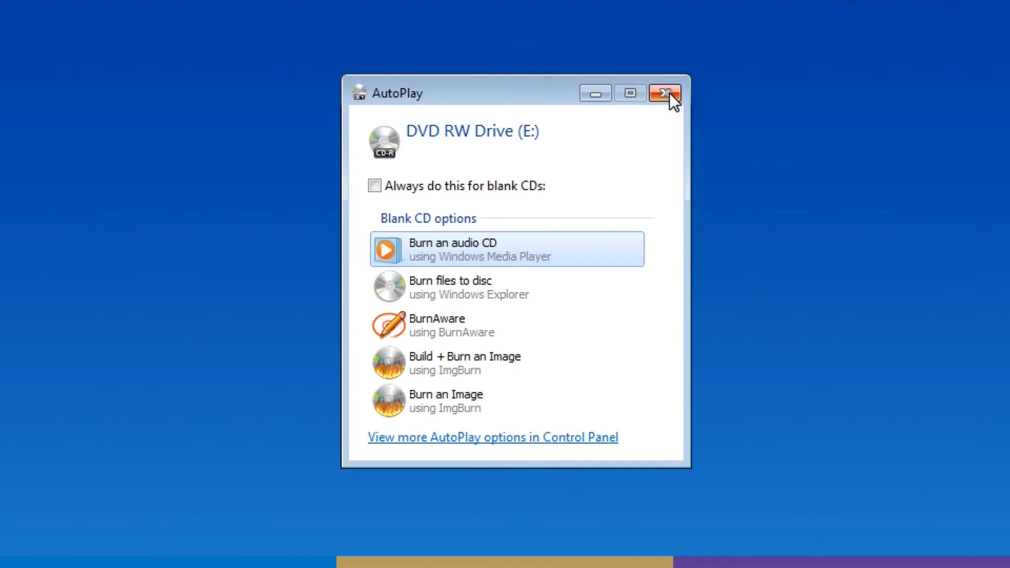
# Step: Dismiss the blank-CD AutoPlay prompt and bring up actions for vf1_3.12.5_bootcd.iso in the audioscan folder
pyautogui.click(668, 94)
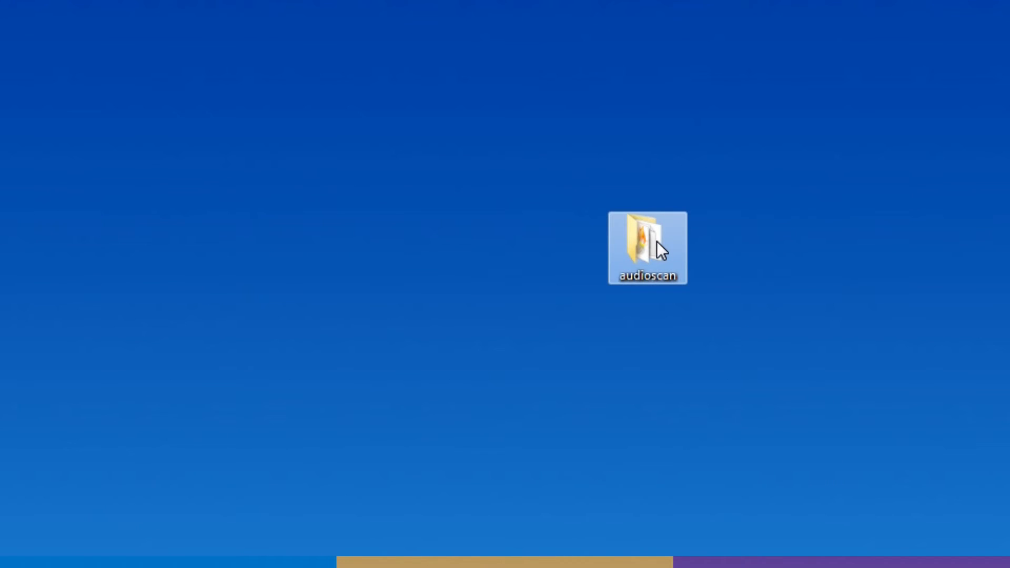
pyautogui.doubleClick(648, 247)
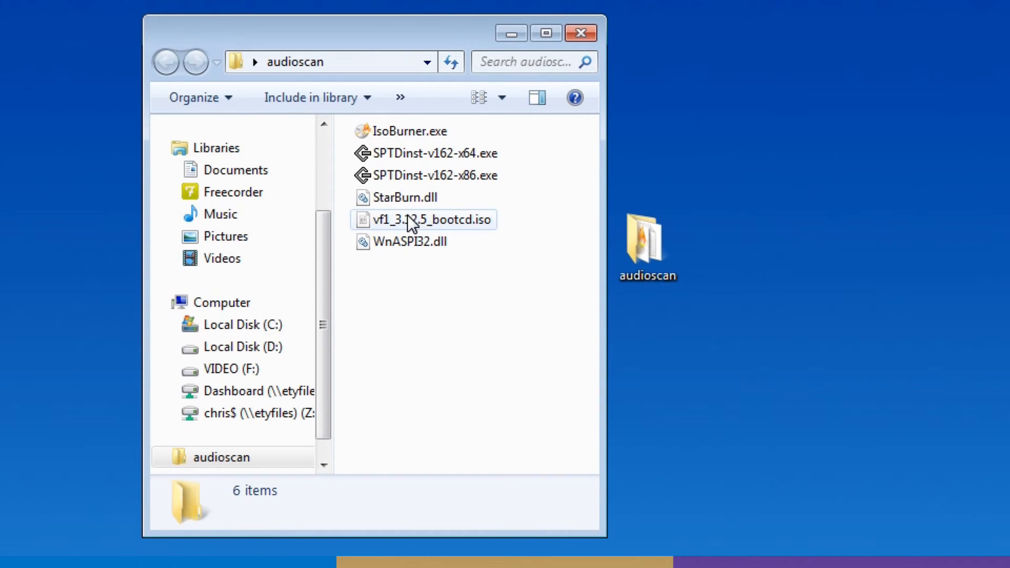
pyautogui.click(432, 220)
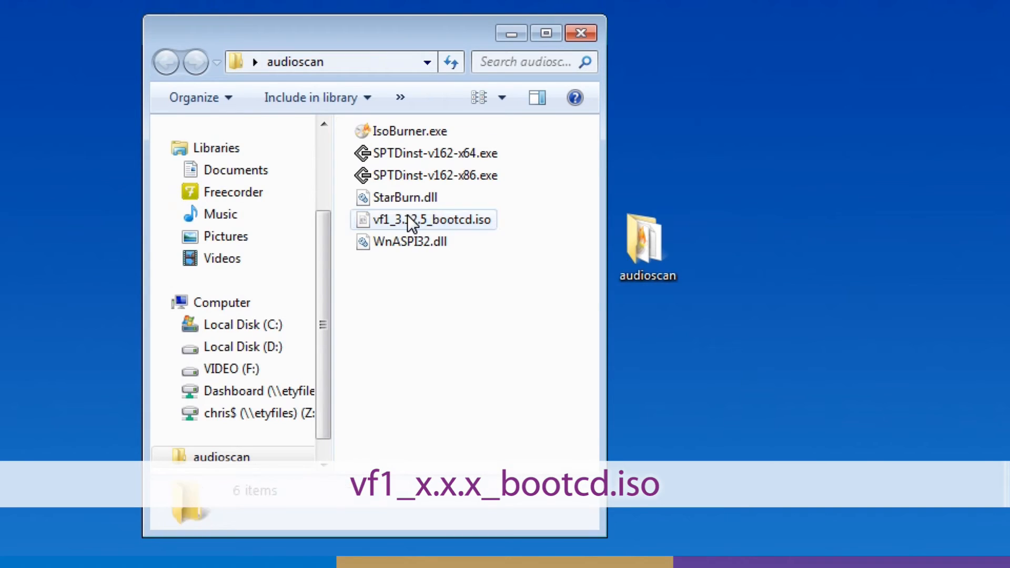
pyautogui.rightClick(431, 219)
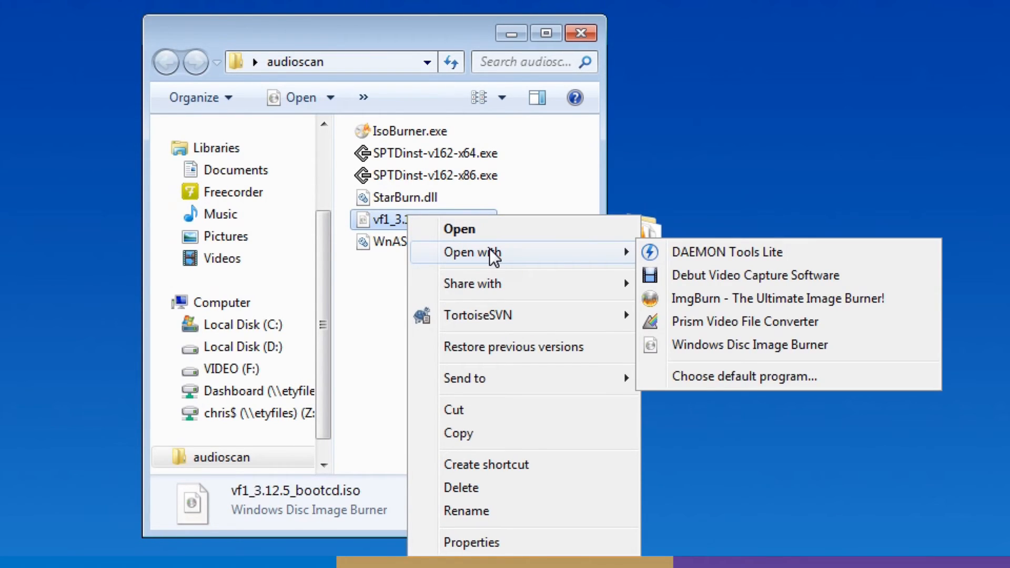
pyautogui.moveTo(783, 345)
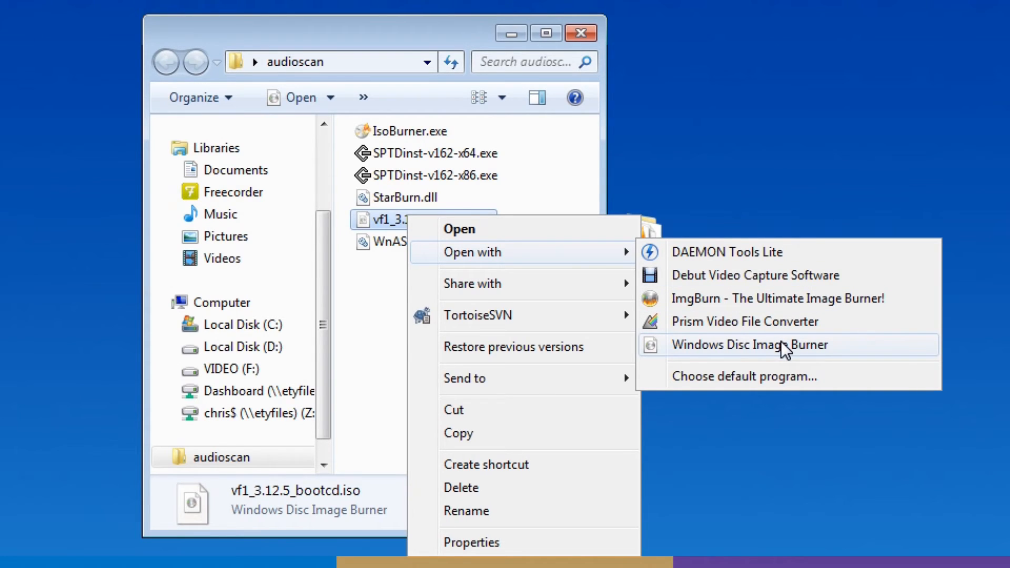
# Step: Start burning vf1_3.10.39_bootcd.iso to DVD R Drive (E:) with Windows Disc Image Burner
pyautogui.click(749, 345)
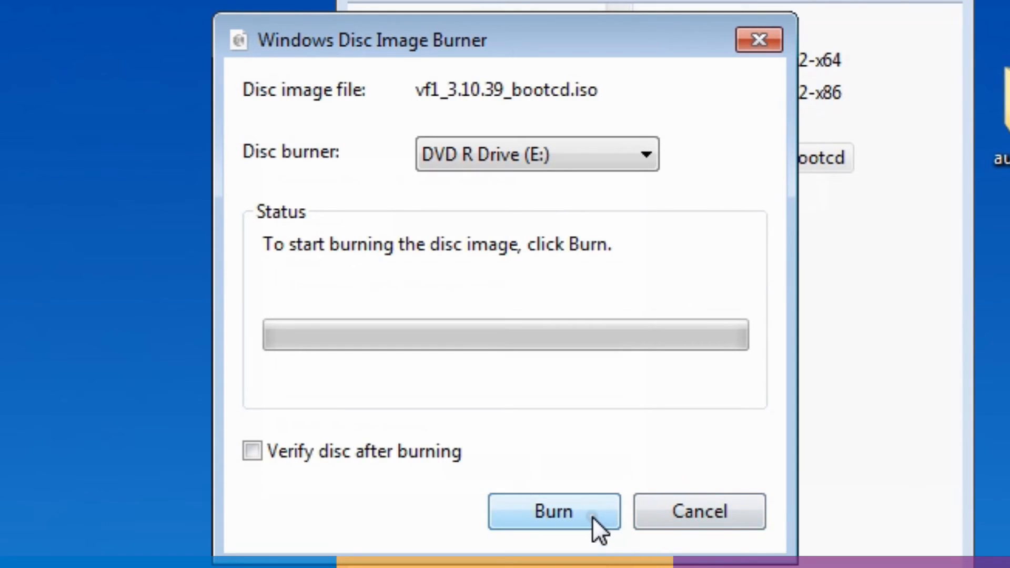
pyautogui.click(552, 512)
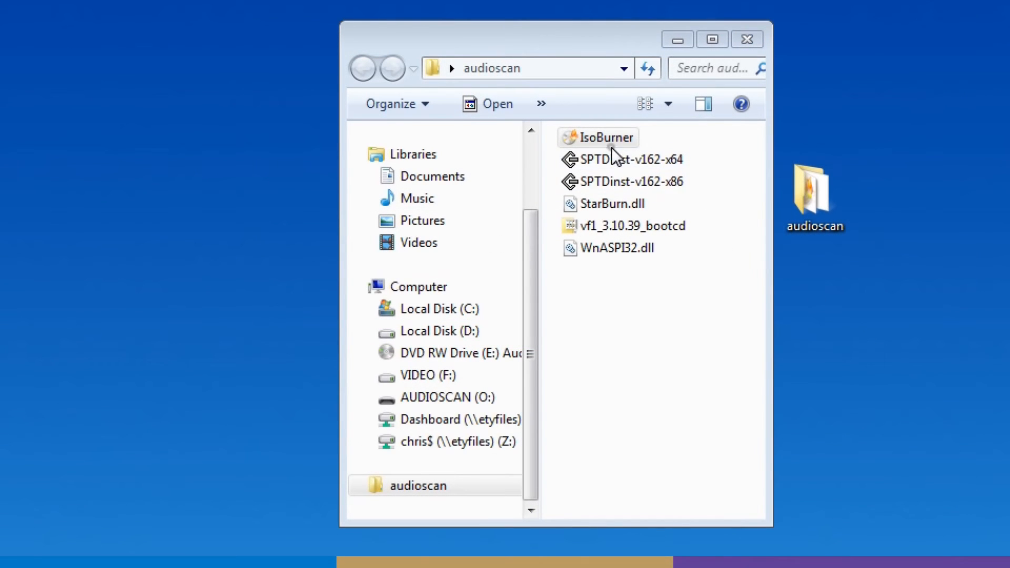
# Step: Burn vf1_3.10.39_bootcd.iso to the CD-RW with IsoBurner.exe and finish after 100% completion
pyautogui.click(601, 137)
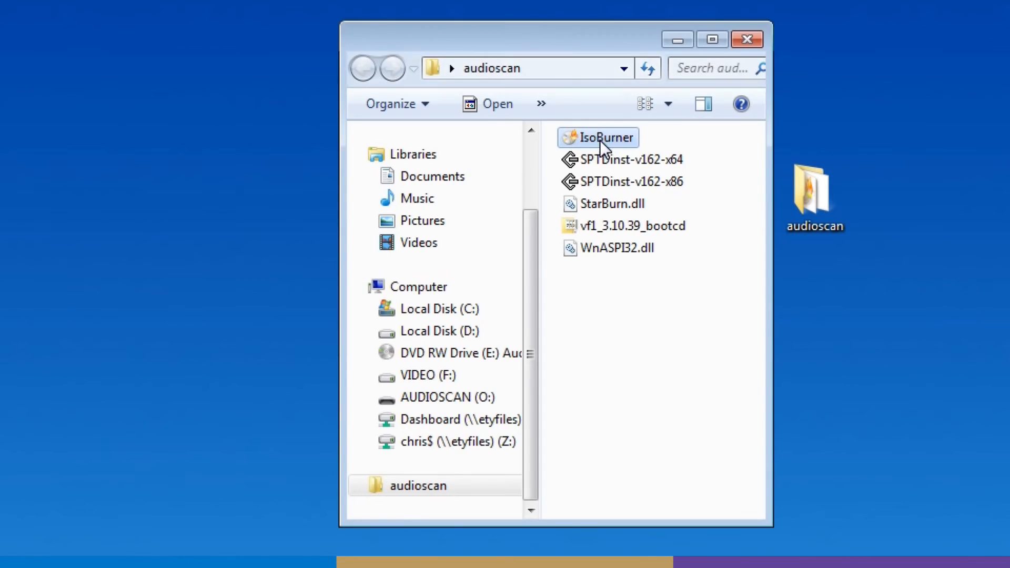
pyautogui.doubleClick(598, 137)
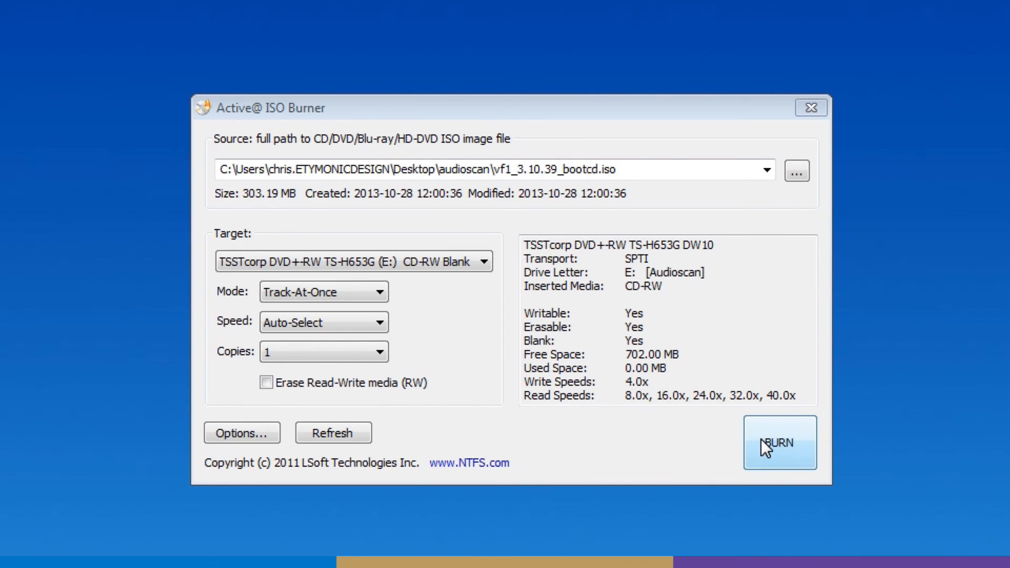
pyautogui.click(778, 443)
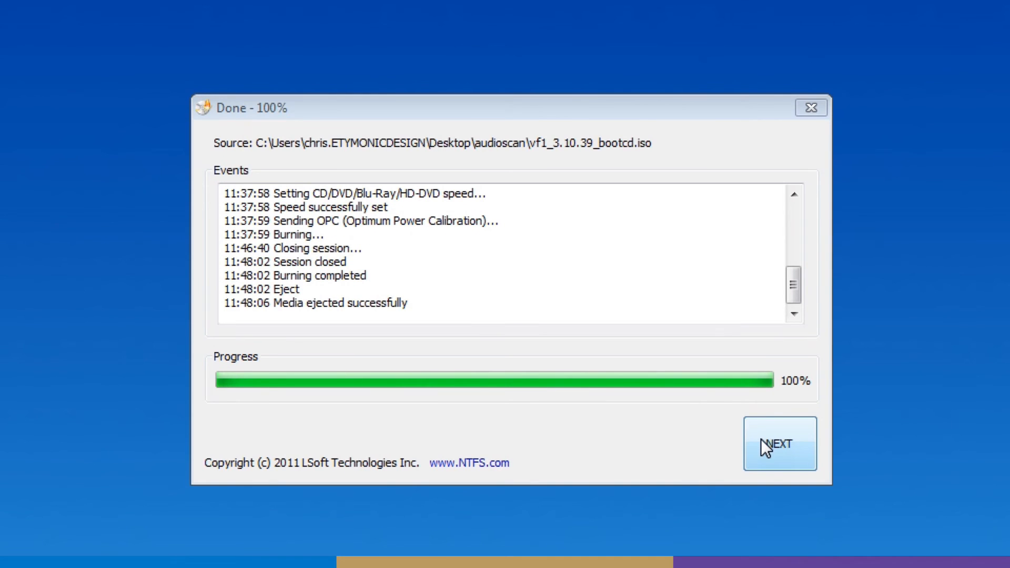
pyautogui.click(778, 444)
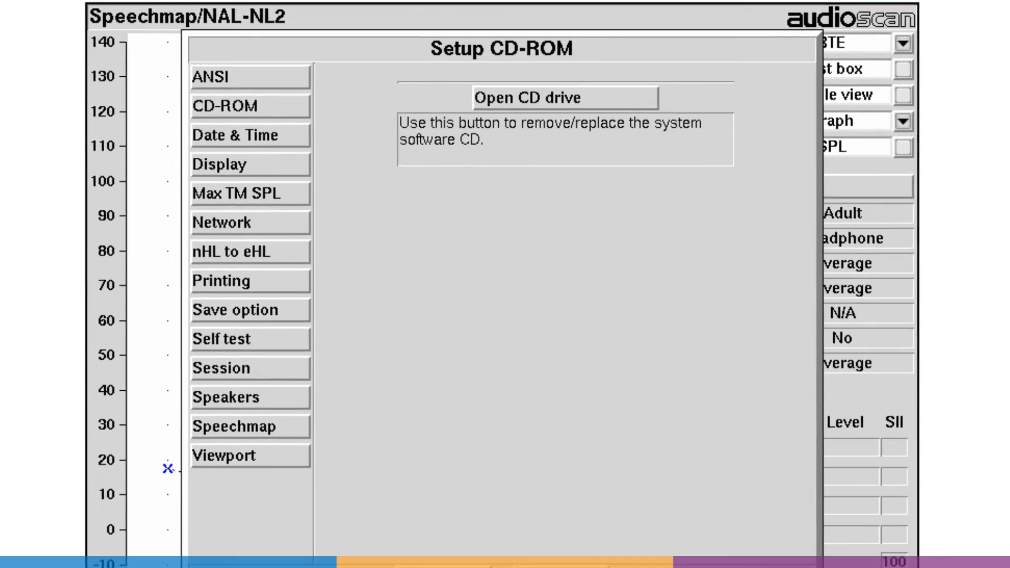